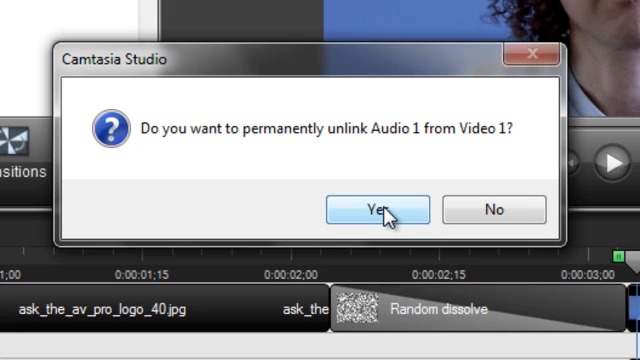
- Confirm permanently unlinking Audio 1 from Video 1 so the audio moves independently
left_click(376, 210)
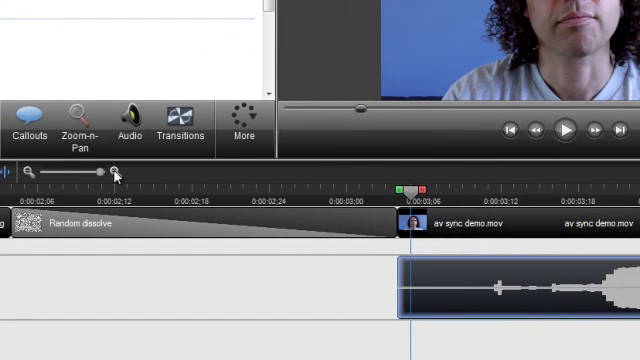
mouse_move(500, 284)
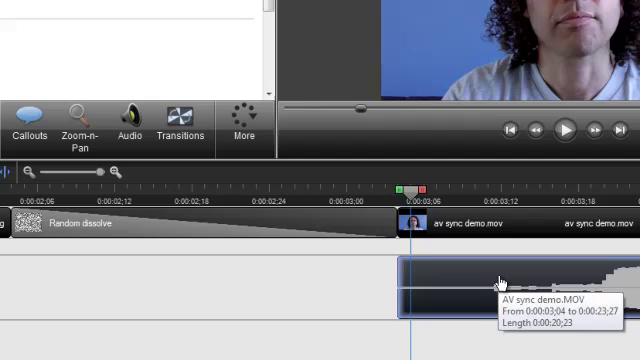